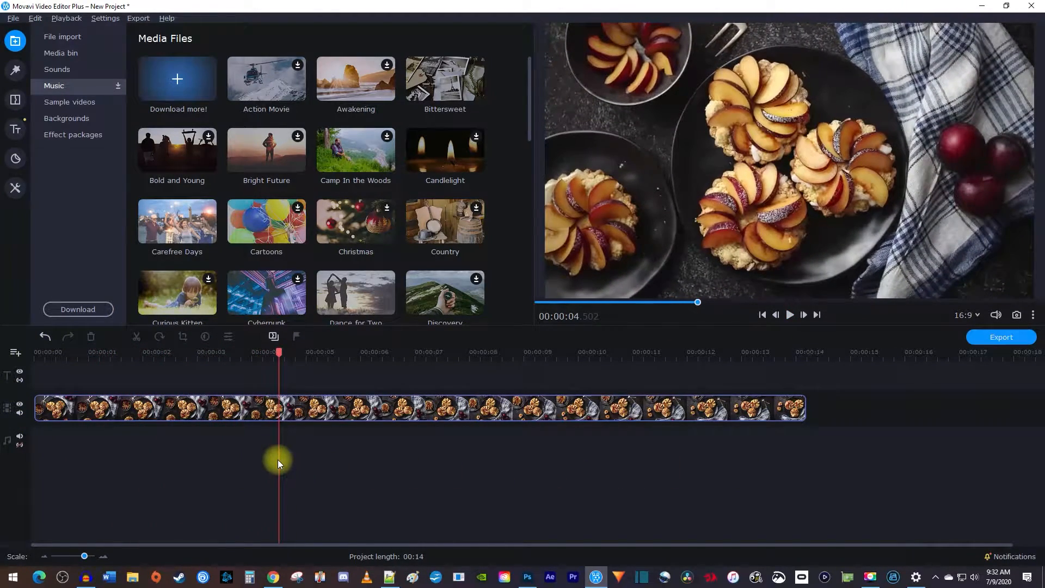
mouse_move(15, 130)
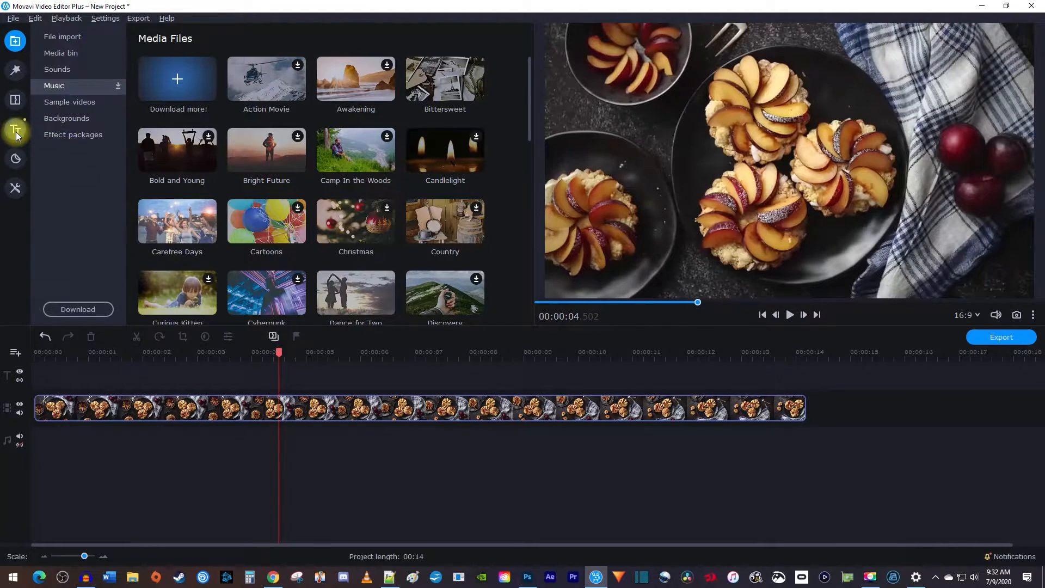
Open the Titles library from the left sidebar.
left_click(15, 129)
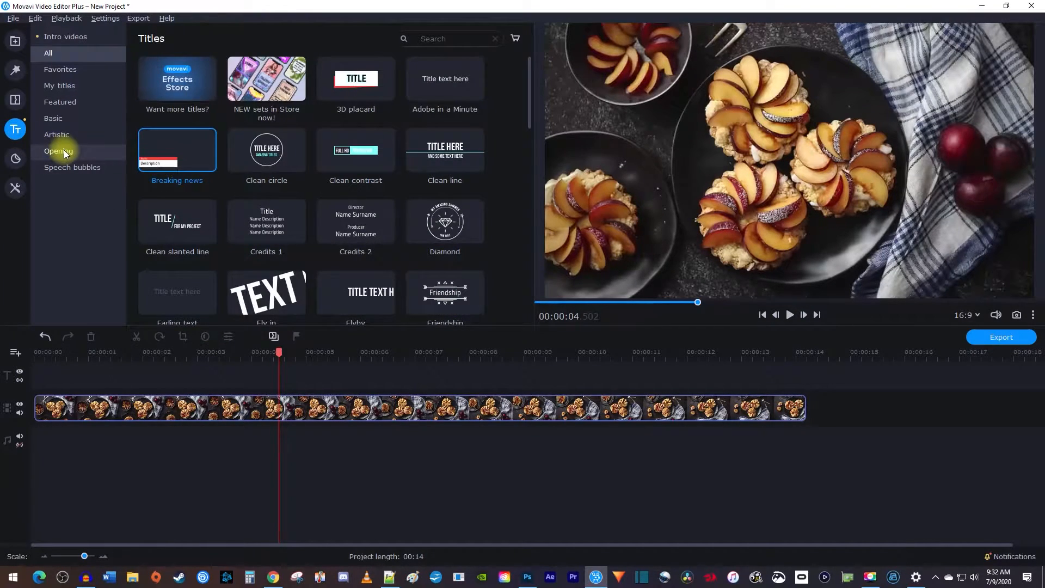
Place the Opening 'Lower third' title over the clip, trimmed to about four seconds.
left_click(59, 151)
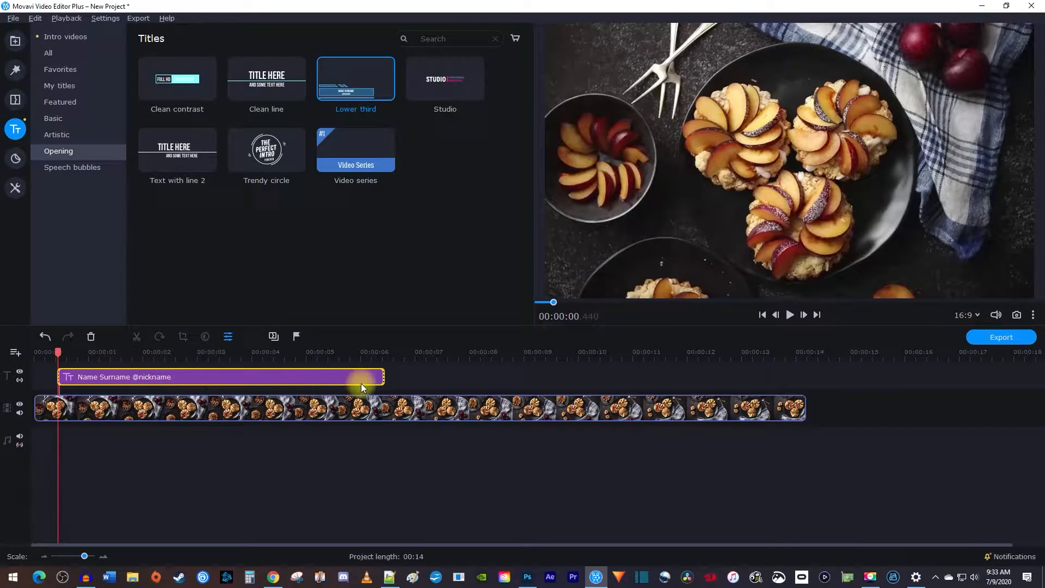
left_click_drag(380, 376, 276, 377)
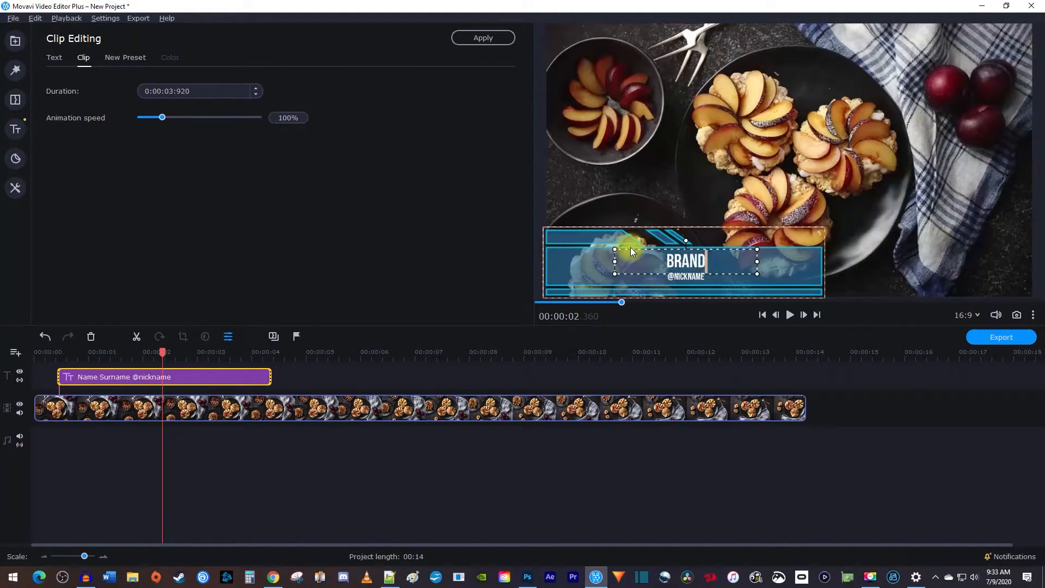
Replace the lower third's name line with 'BRANDON L'.
type("BRANDON L")
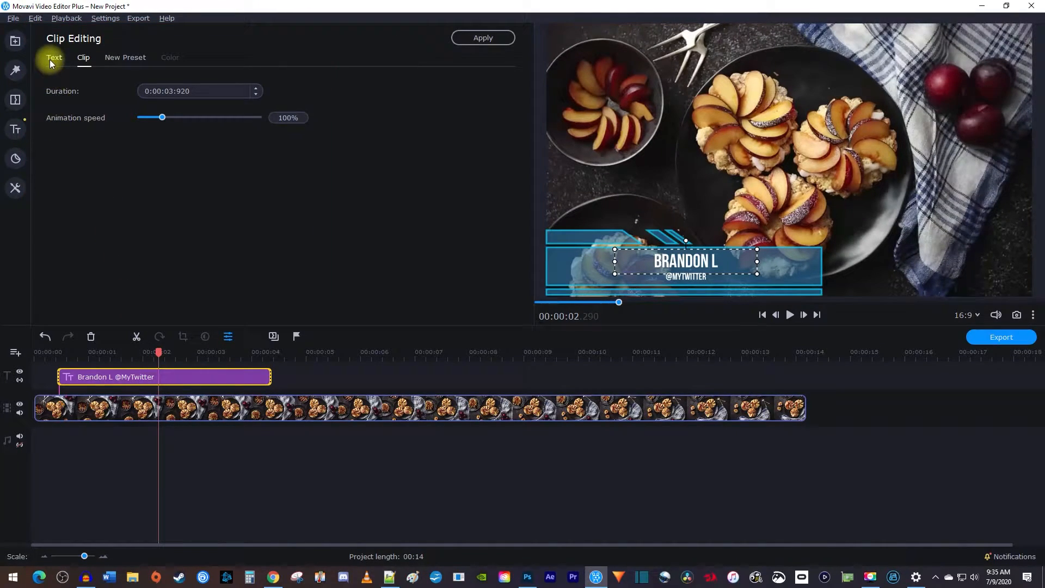
Set the lower third name text's font size to 72.
left_click(54, 57)
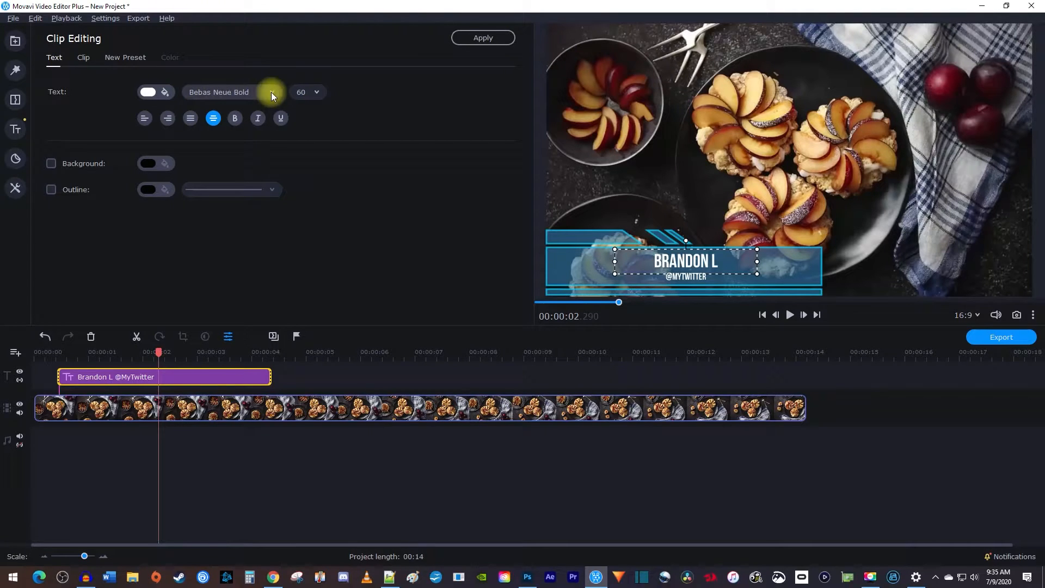
left_click(307, 92)
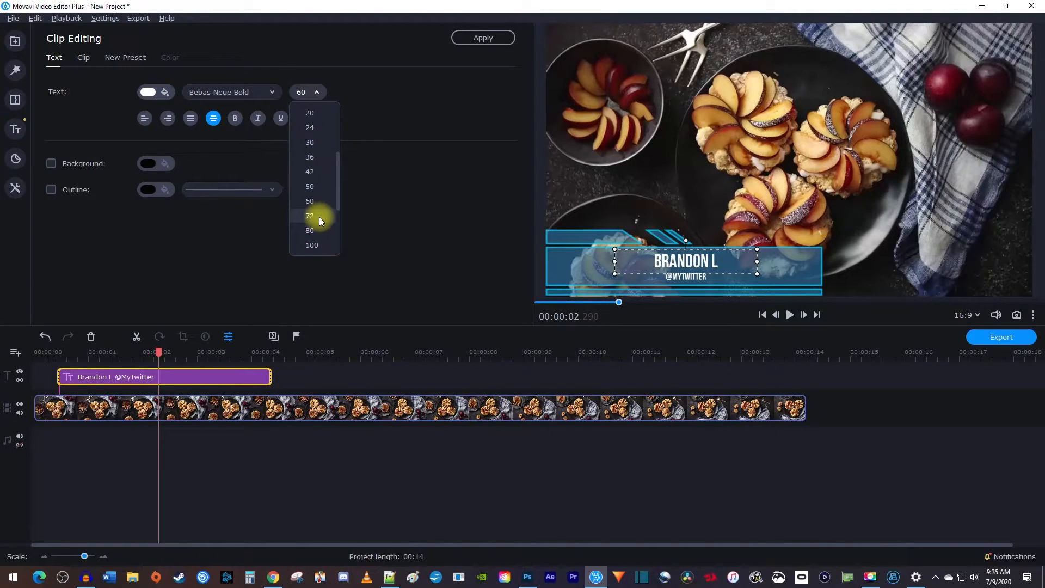
left_click(309, 216)
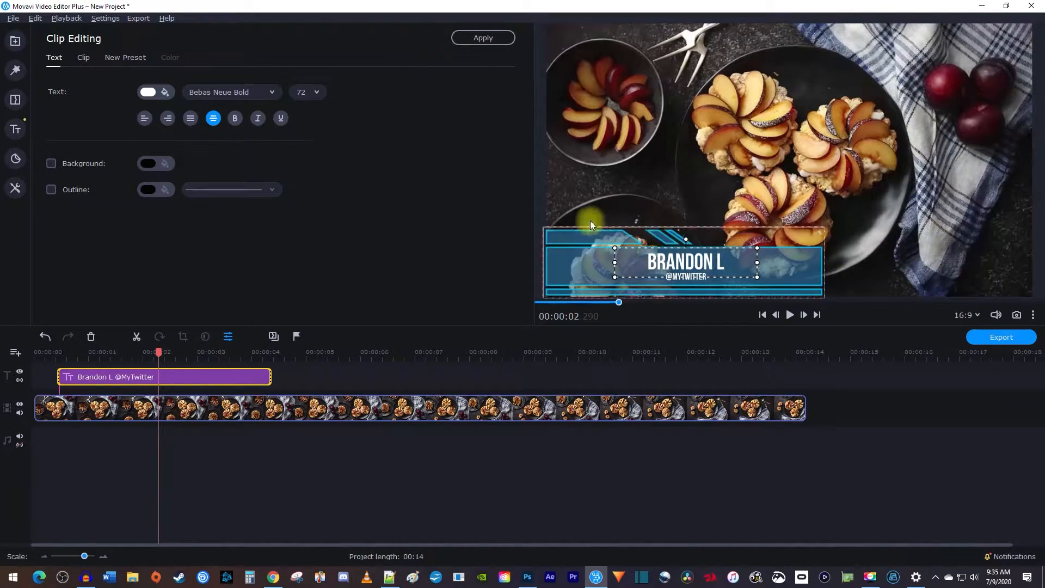
Slow the title's animation speed to 73%.
left_click(83, 57)
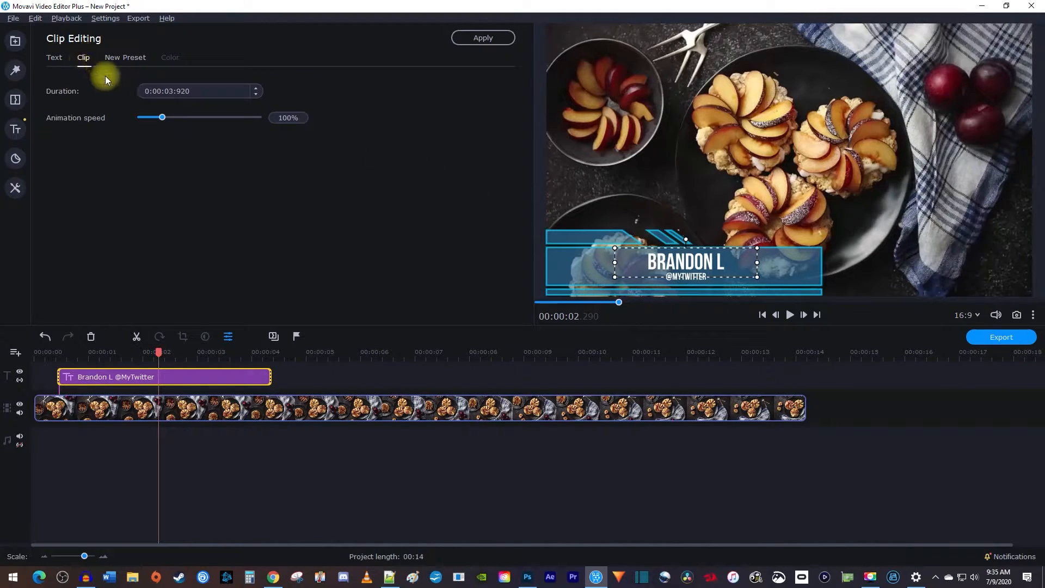
left_click_drag(162, 118, 153, 117)
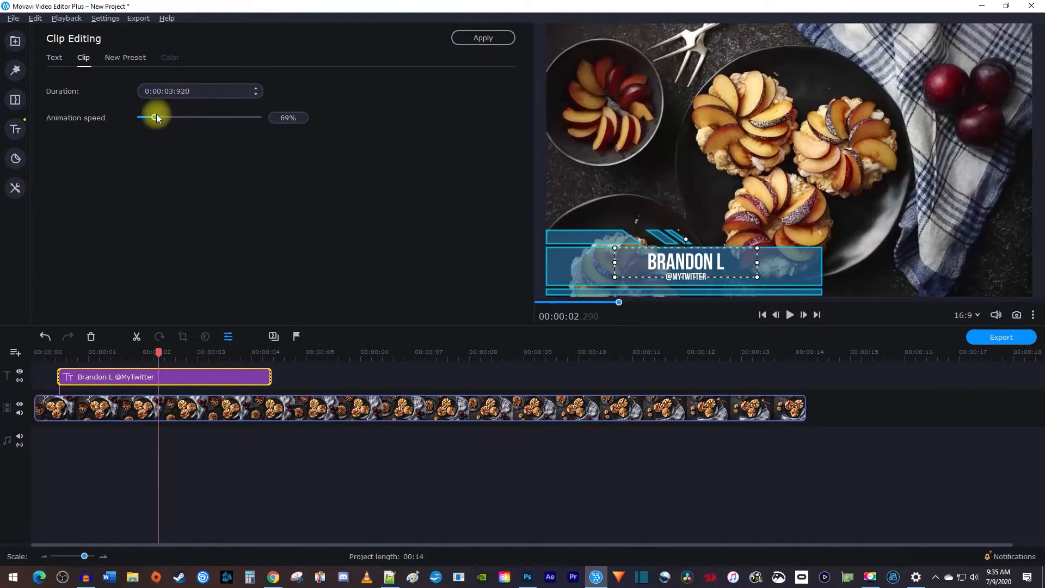
left_click_drag(149, 117, 154, 118)
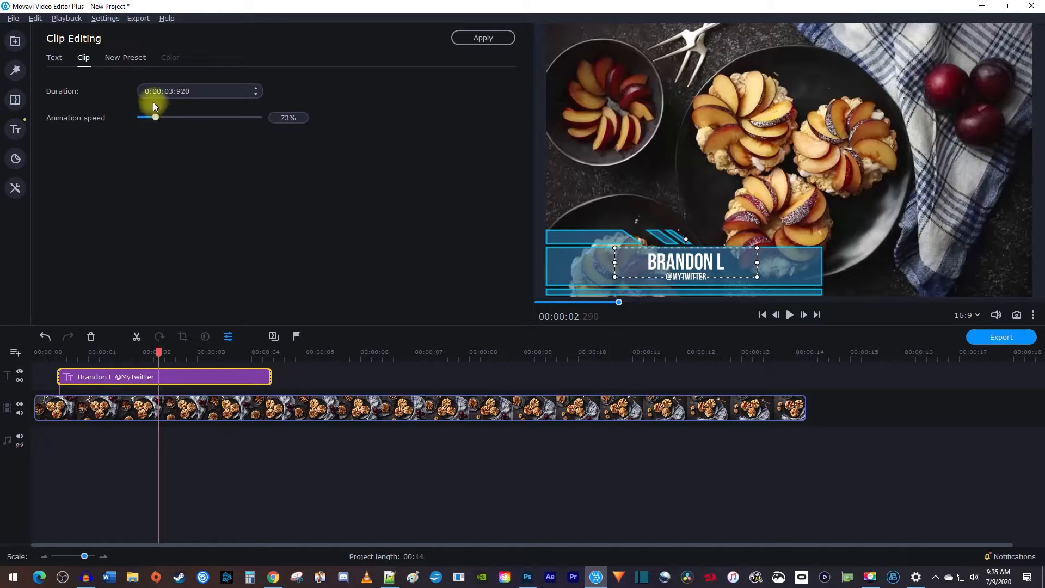
Enter 'Brandon L' in the New Preset tab and save the title preset.
left_click(125, 57)
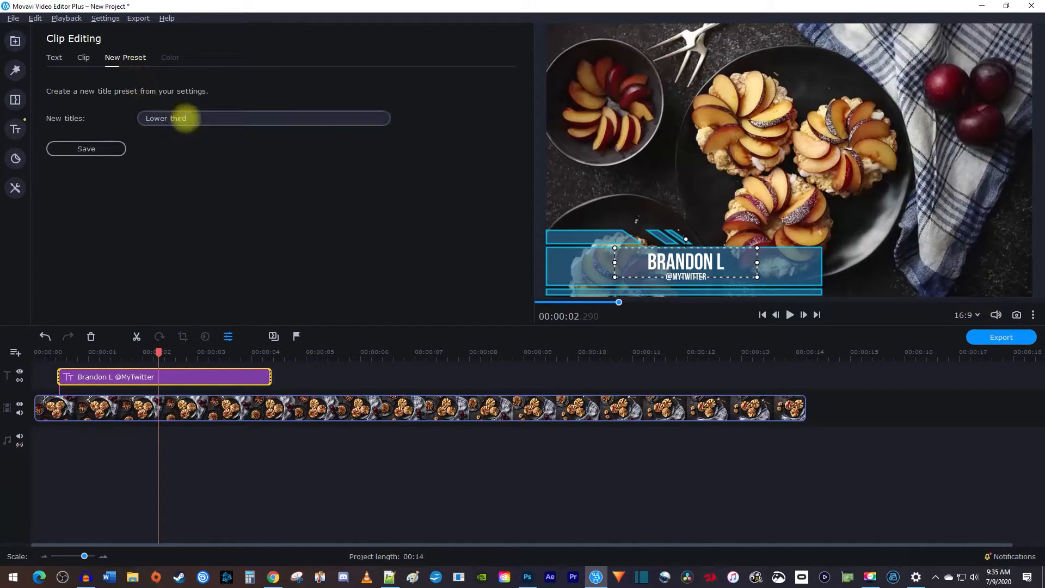
type("Brandon L")
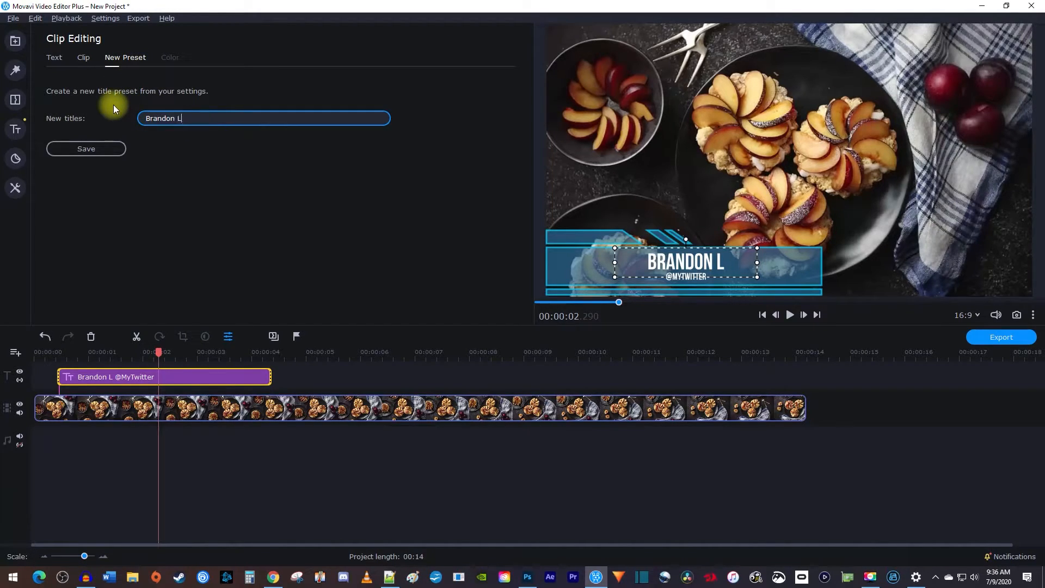
left_click(85, 149)
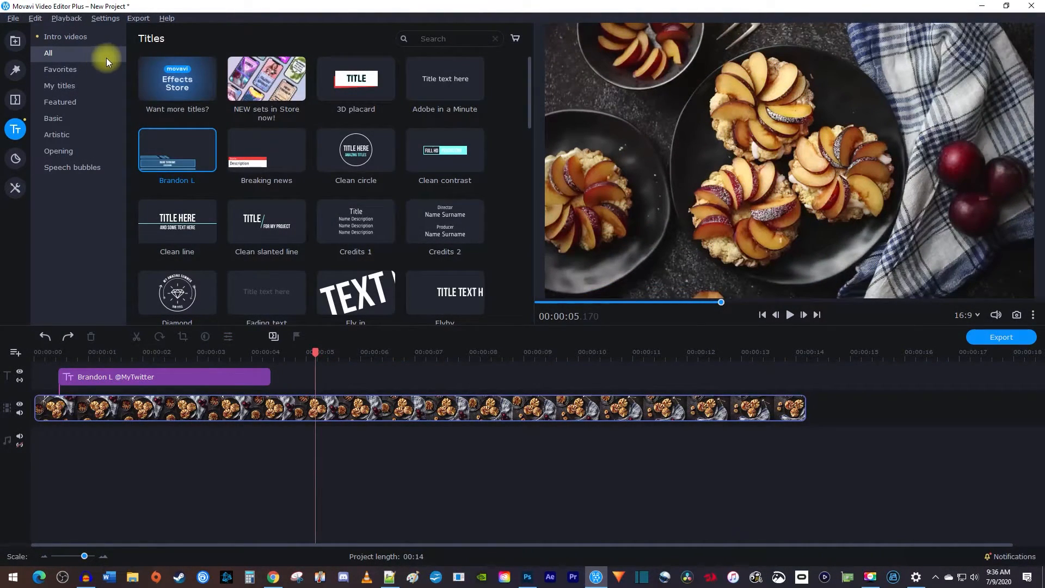
mouse_move(356, 83)
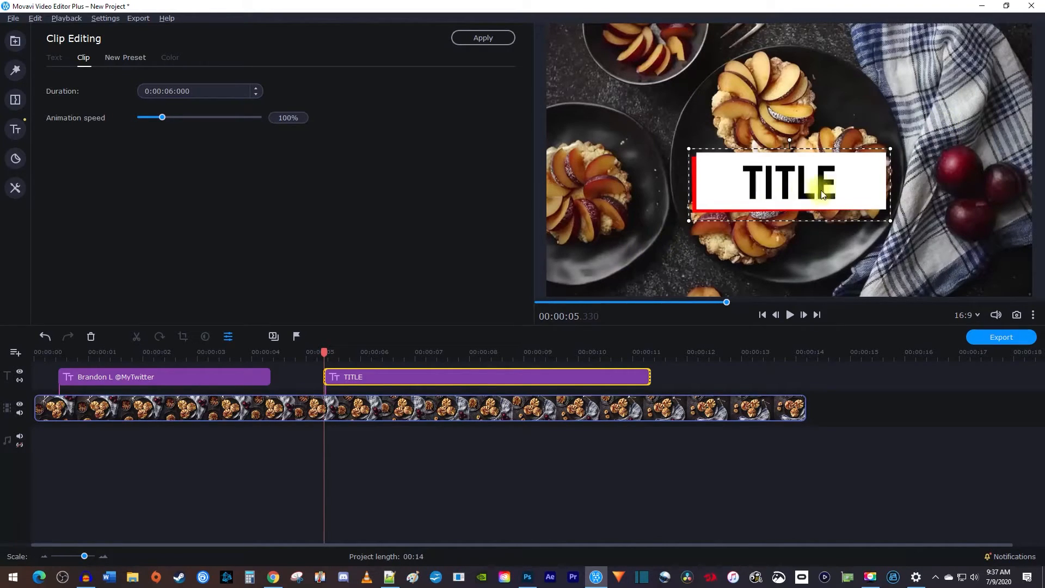
Move the 3D placard down toward the lower left and finish editing it.
left_click_drag(789, 181, 658, 252)
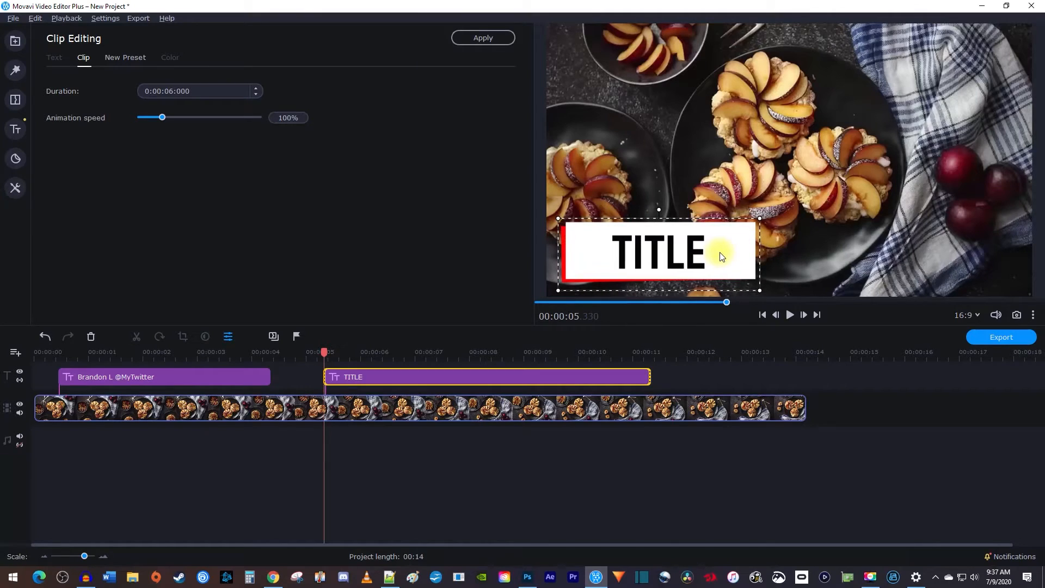
mouse_move(743, 244)
type("@Tw")
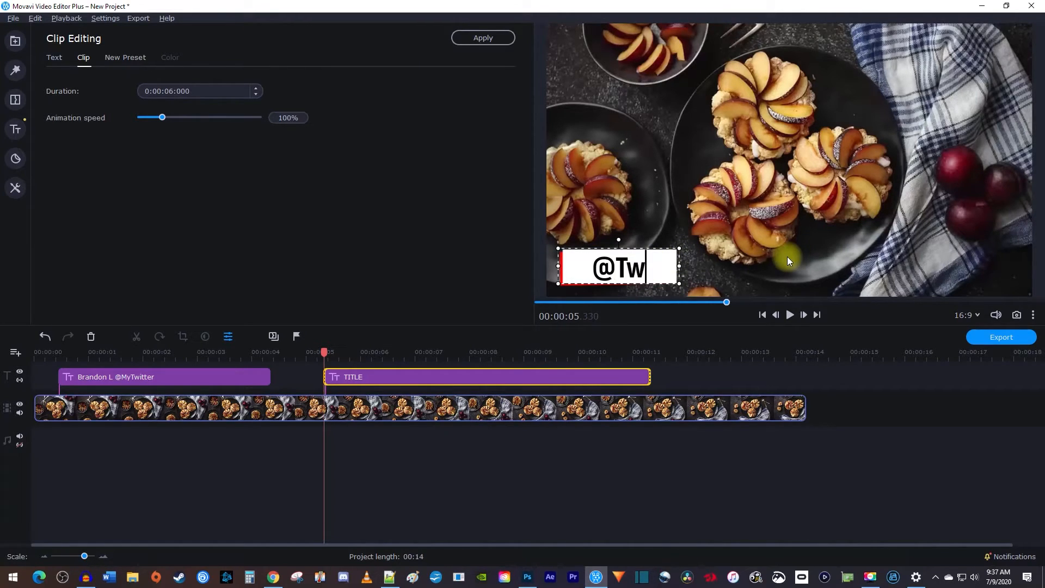
left_click(15, 130)
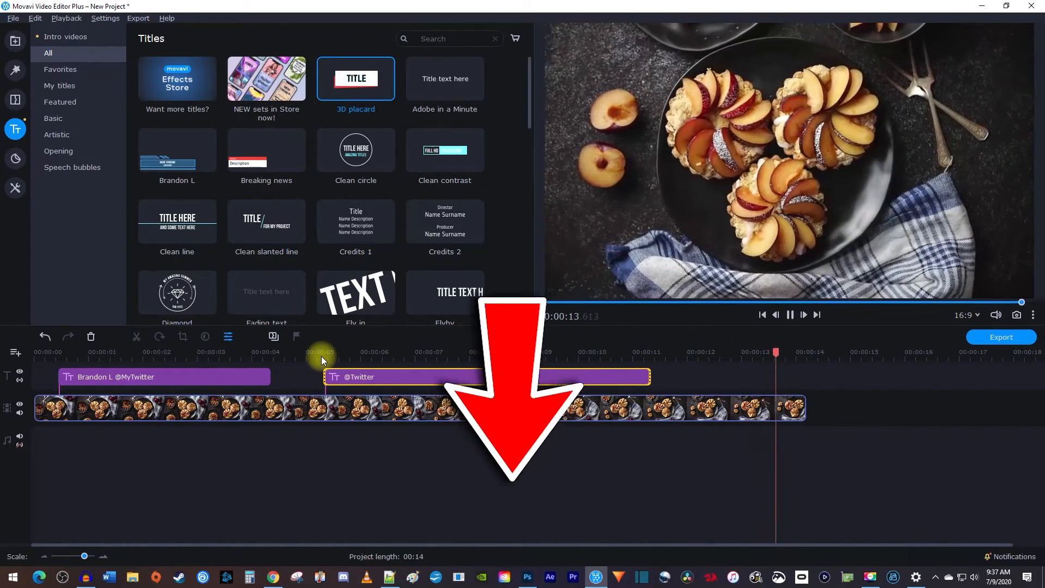
Apply the placard edits and play the project to about 13 seconds.
left_click(790, 315)
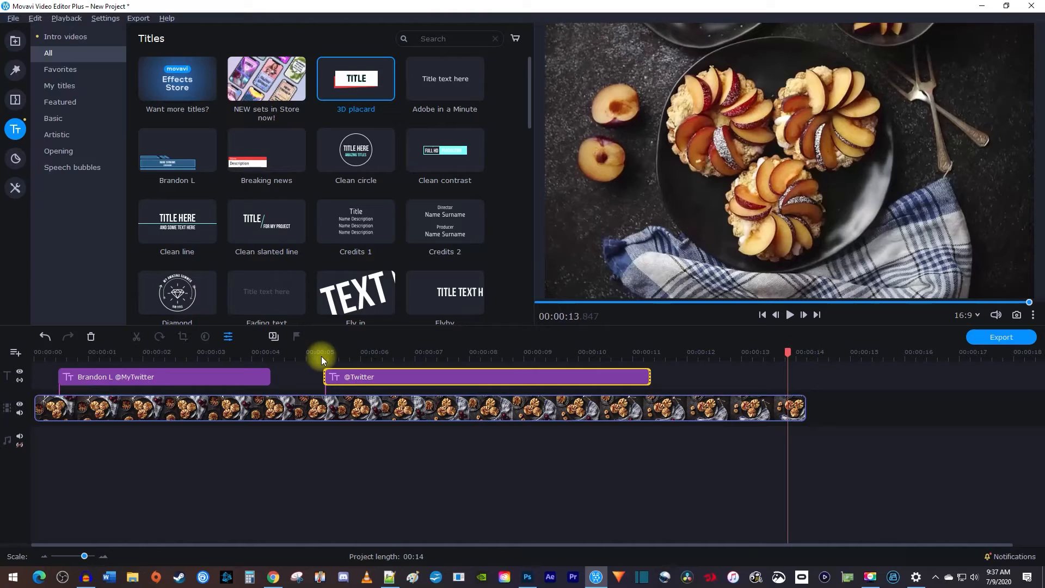